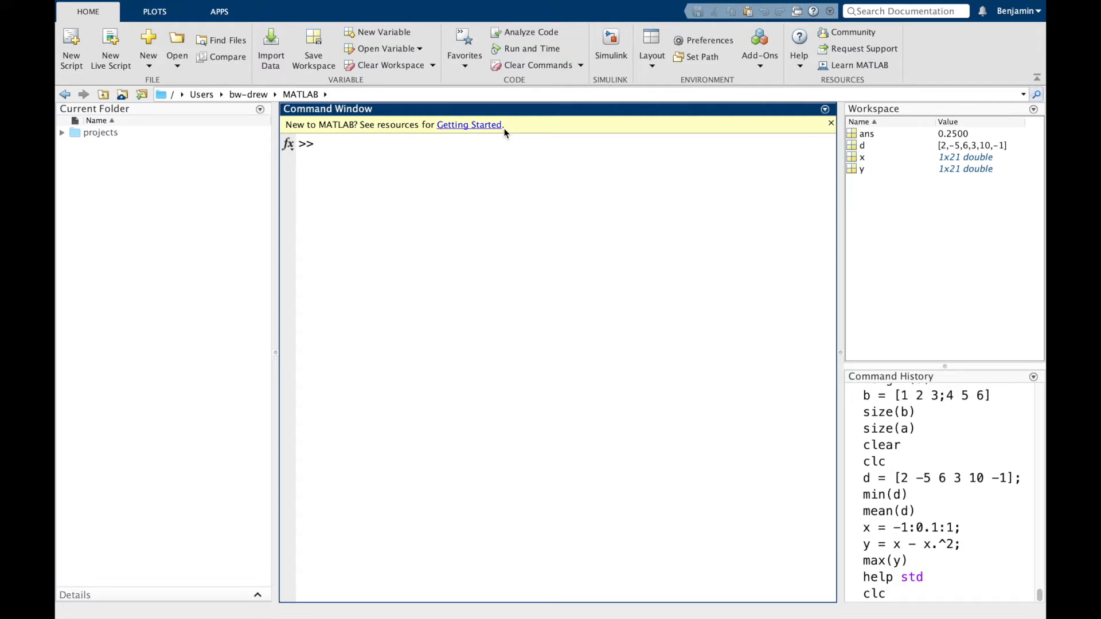
mouse_move(947, 292)
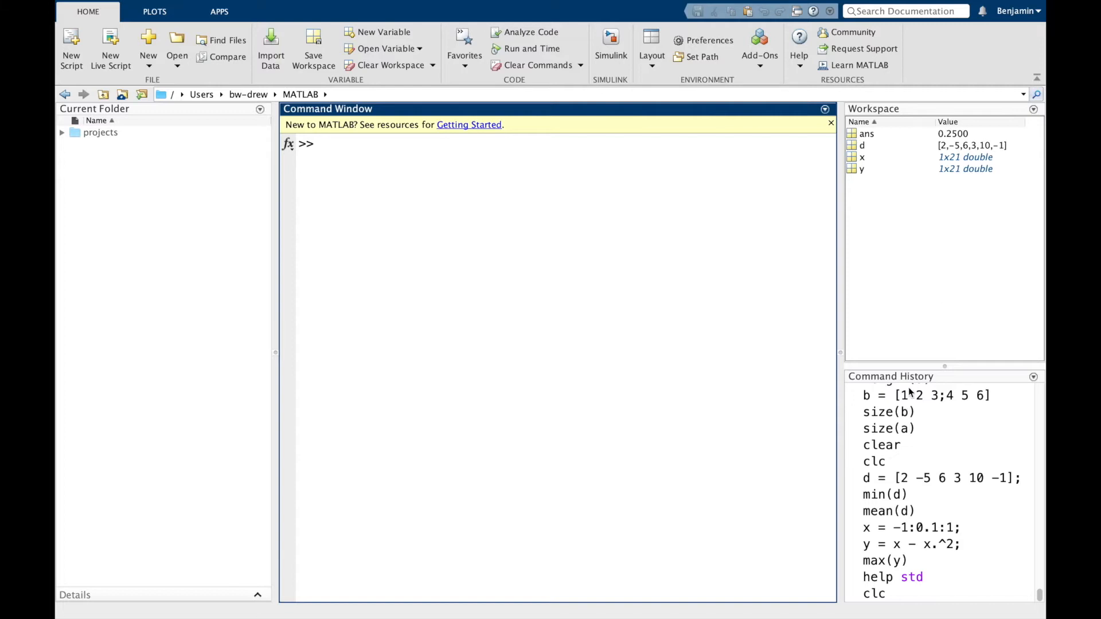
mouse_move(882, 598)
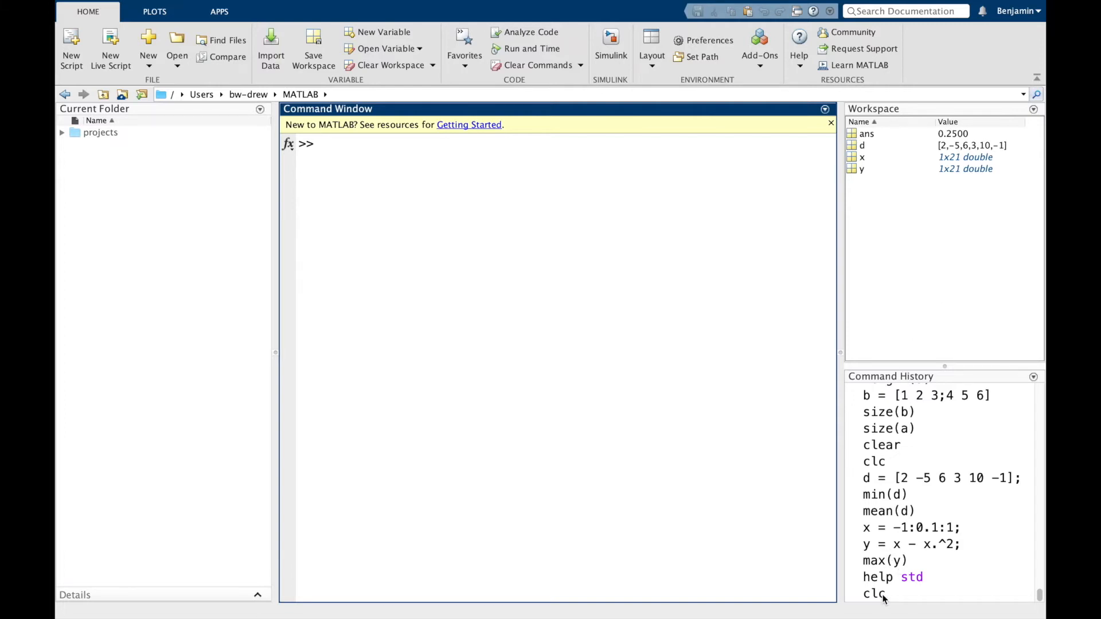
Save the current workspace variables to mydata.mat using the save command.
left_click(873, 594)
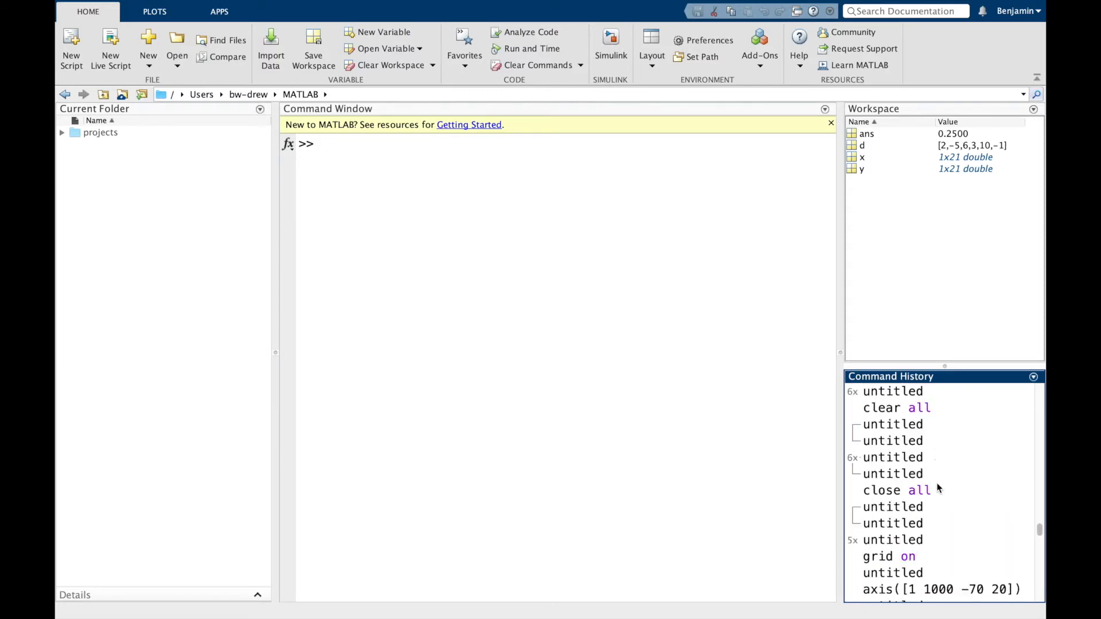
scroll("down", 3)
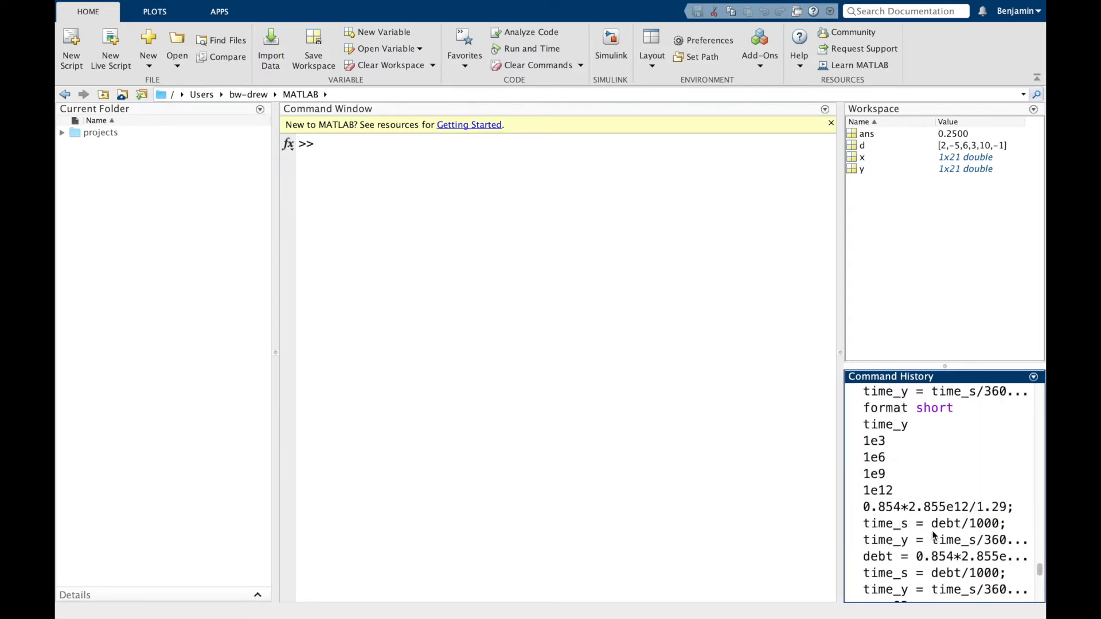
scroll("down", 3)
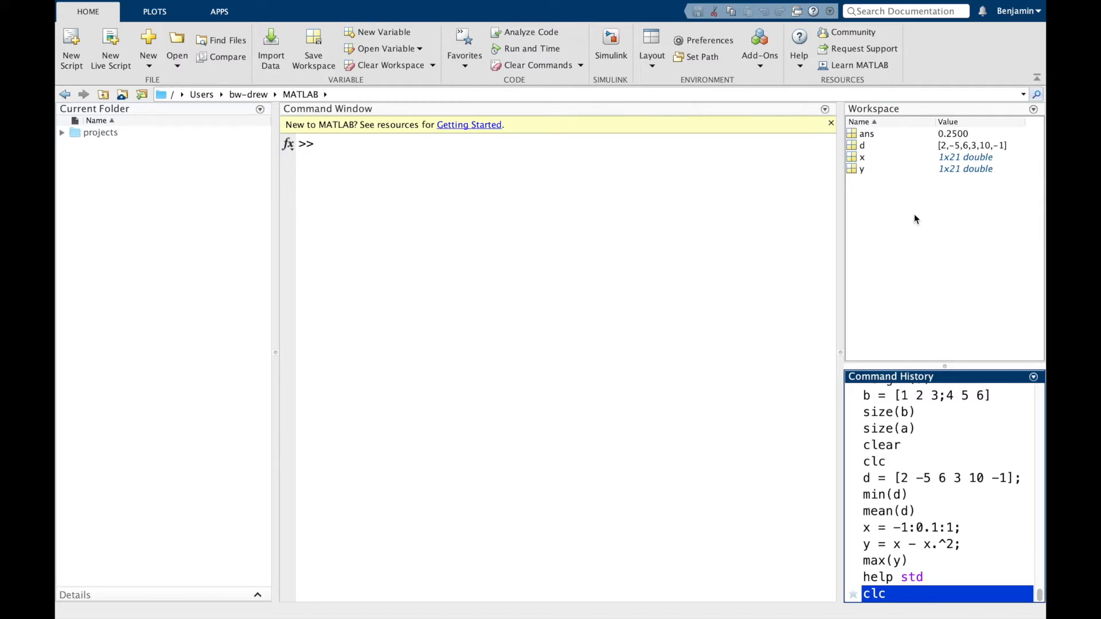
mouse_move(758, 235)
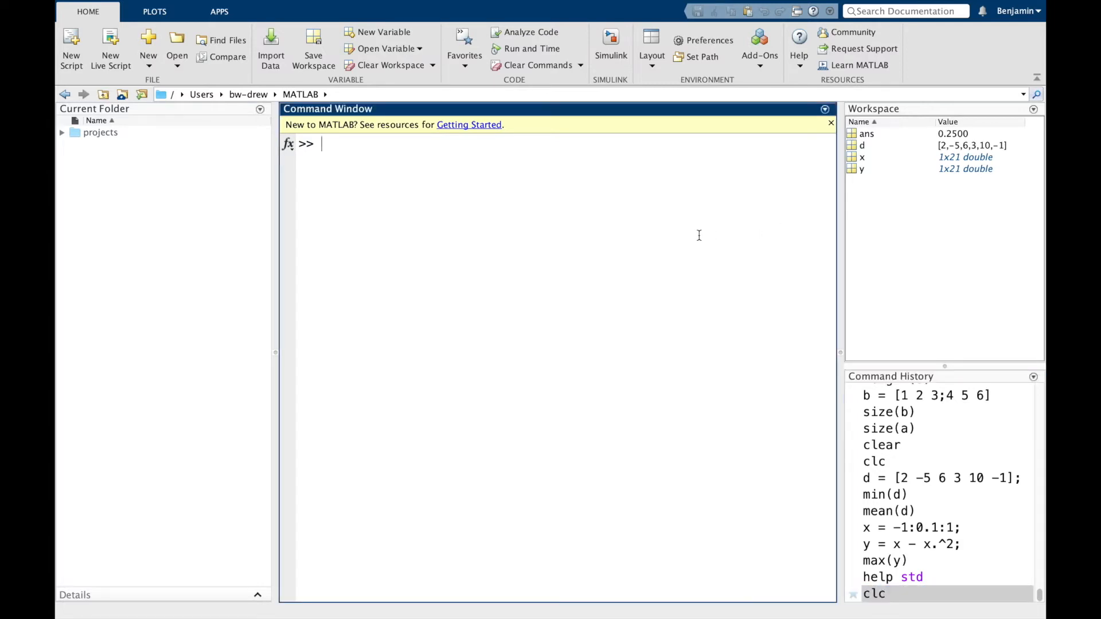
type("ave")
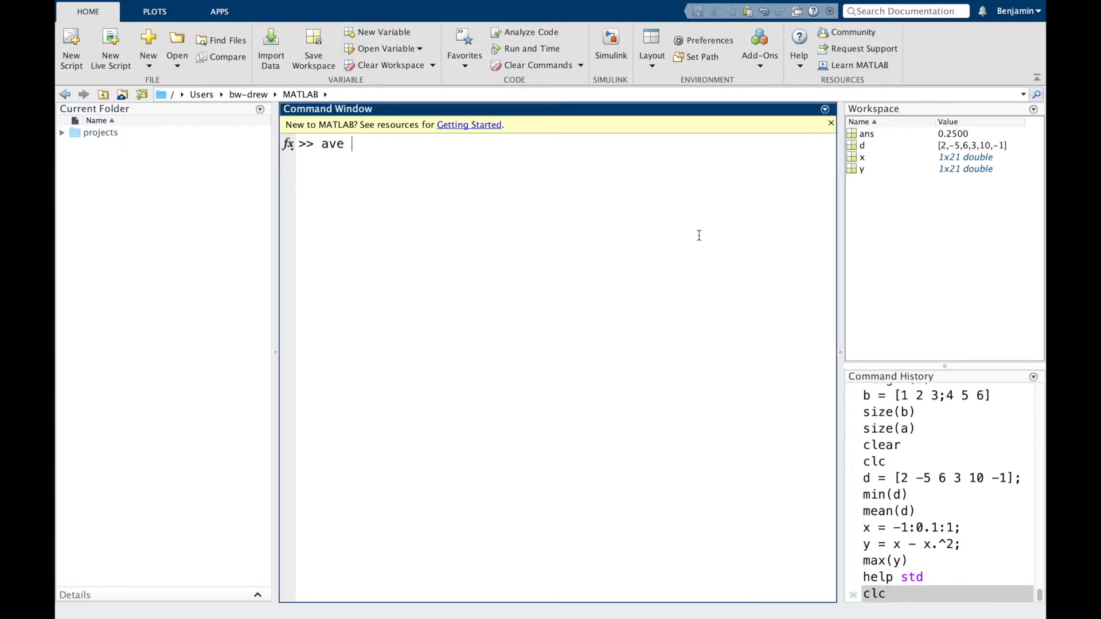
type("save m")
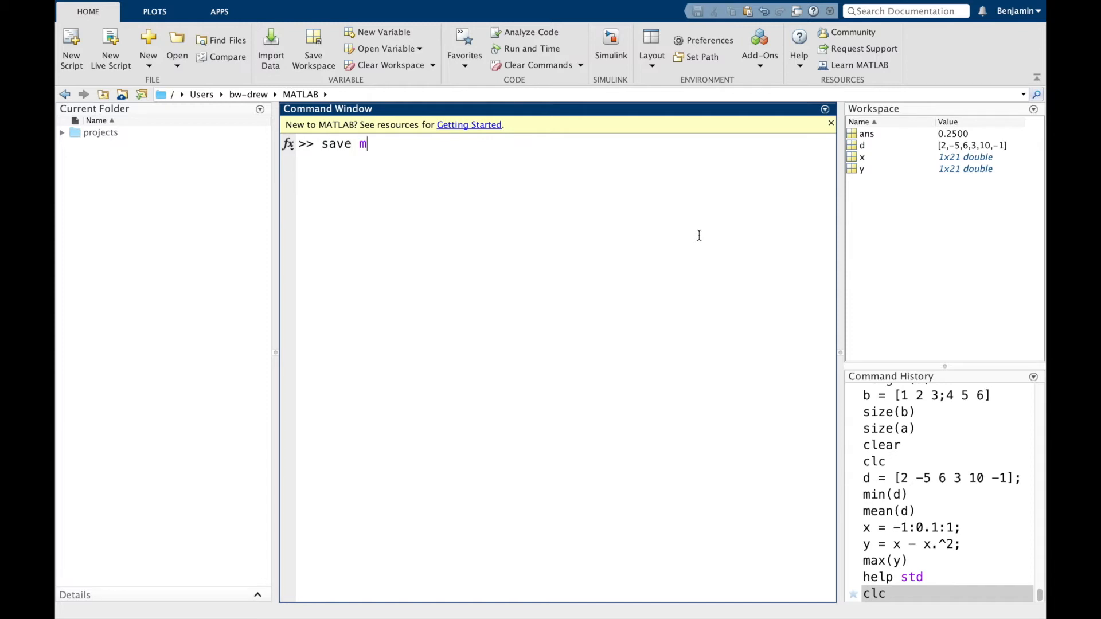
type("ydata")
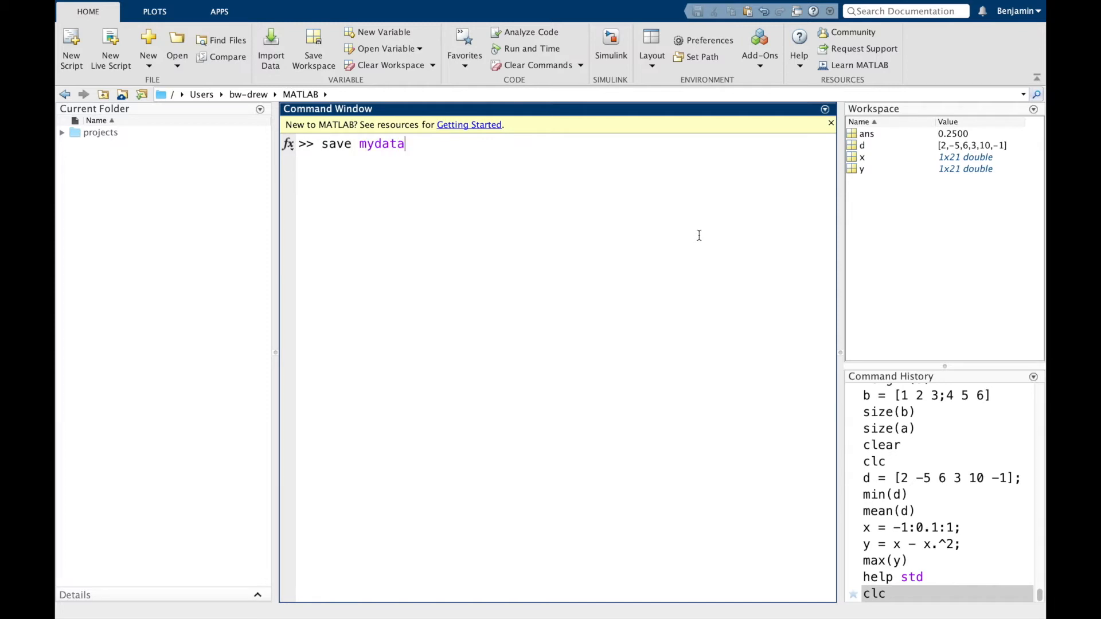
type(".mat")
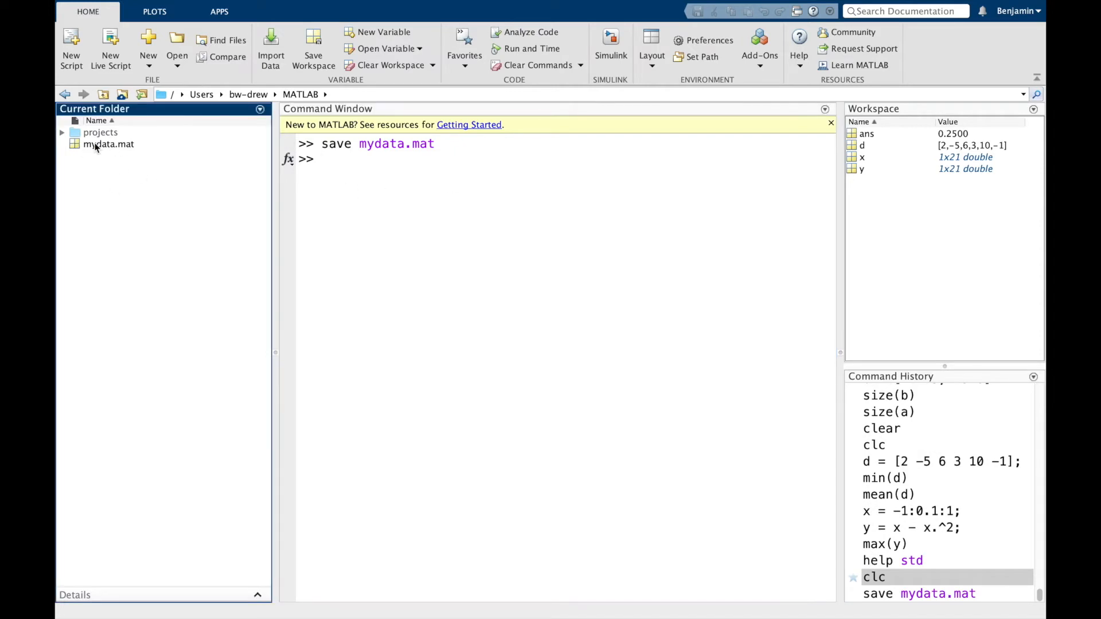
mouse_move(112, 149)
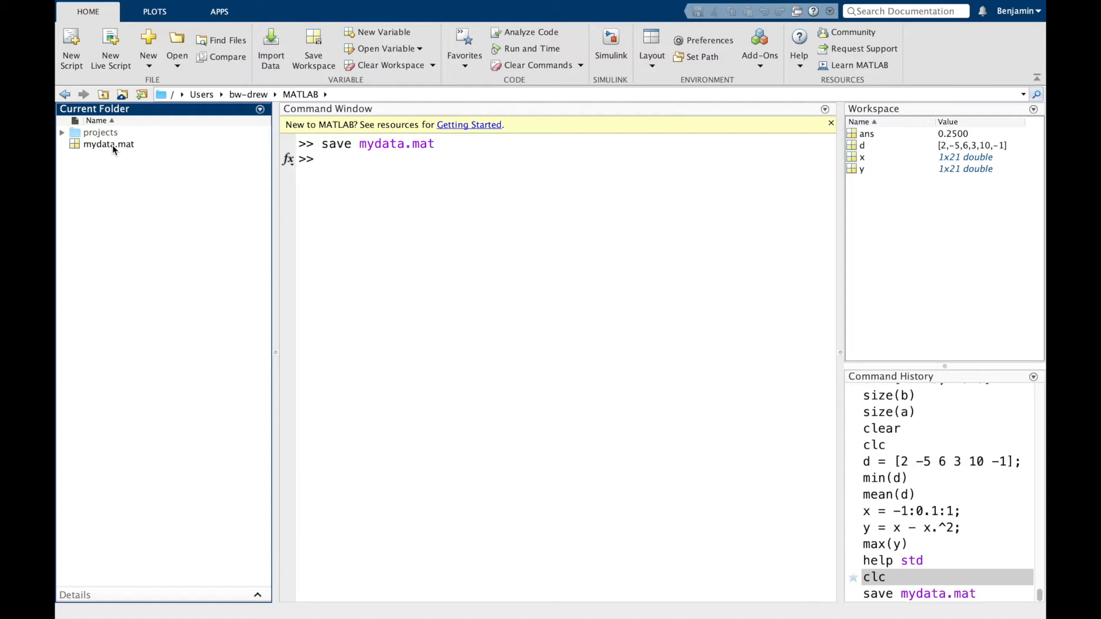
mouse_move(167, 242)
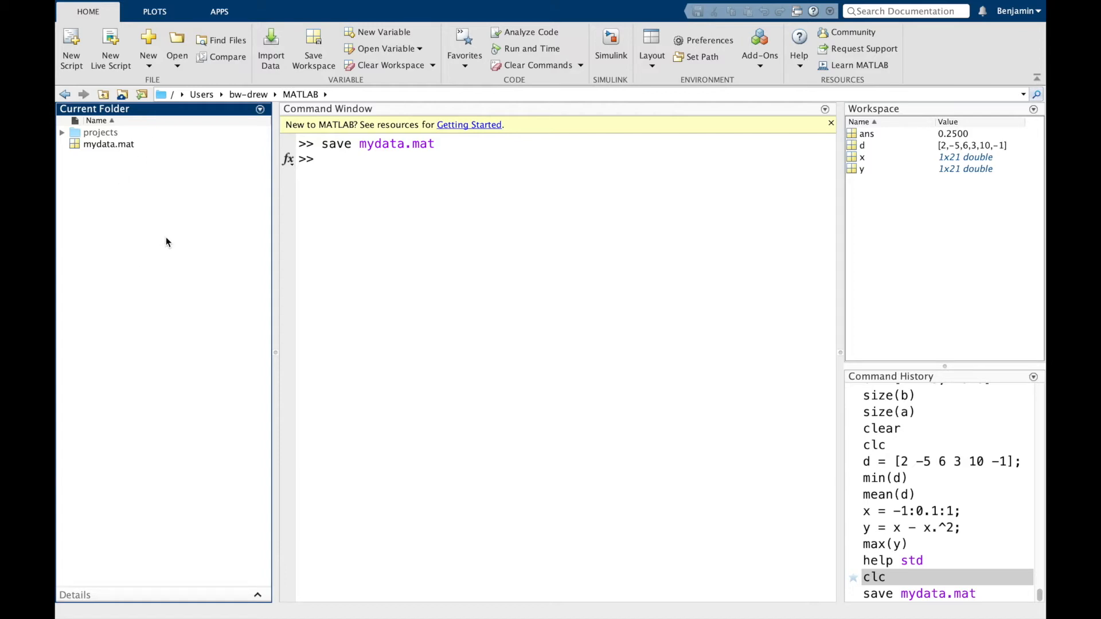
mouse_move(123, 283)
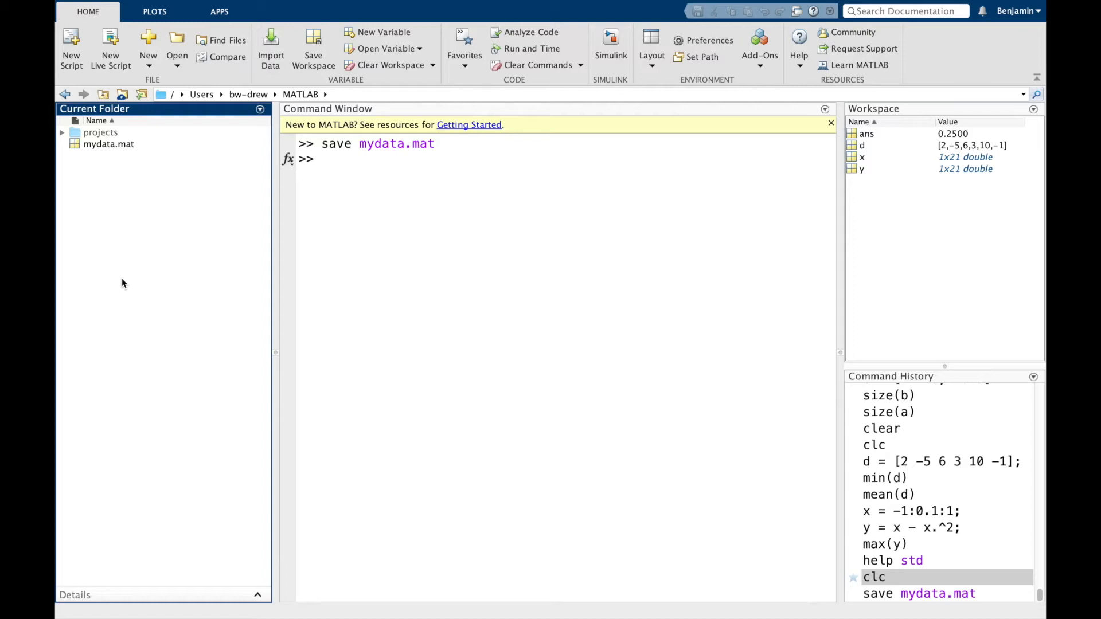
mouse_move(387, 240)
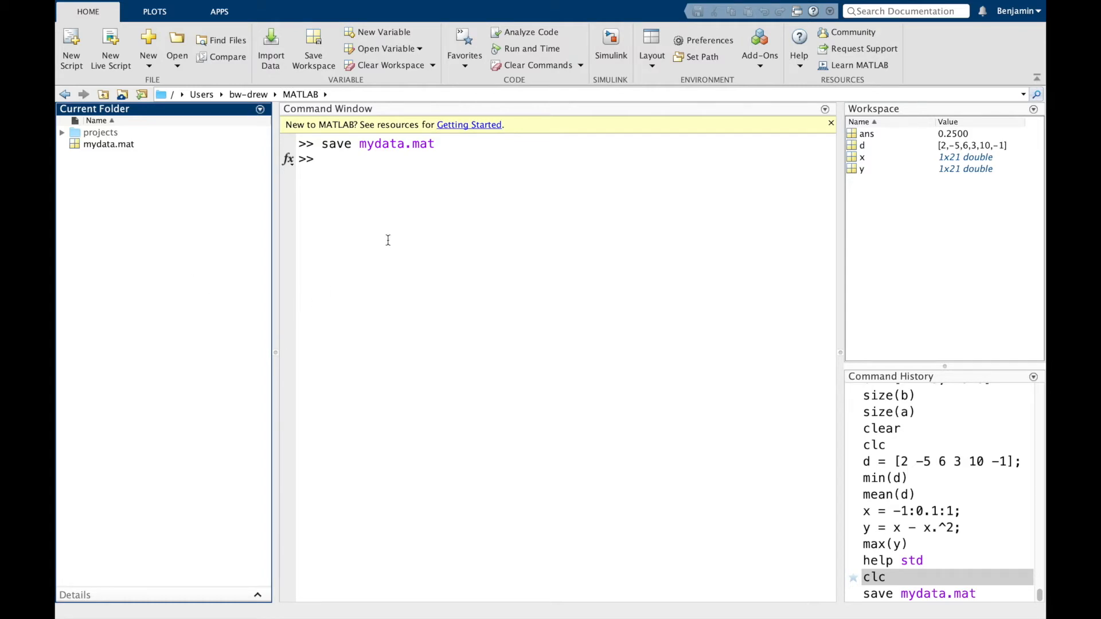
Clear all variables from the workspace with clear all.
left_click(393, 238)
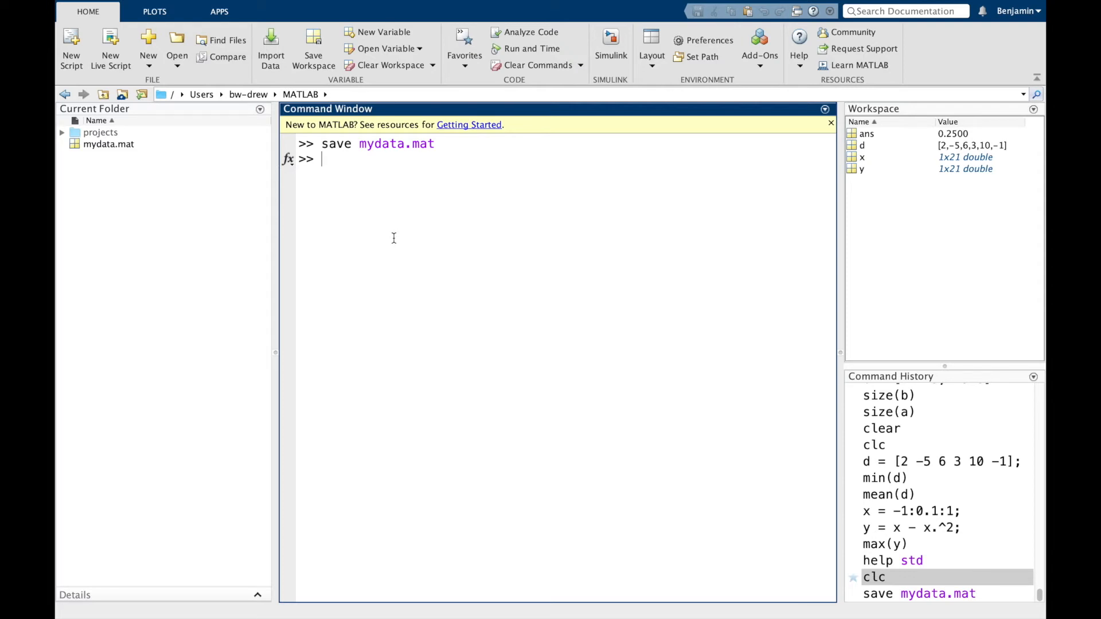
type("clea")
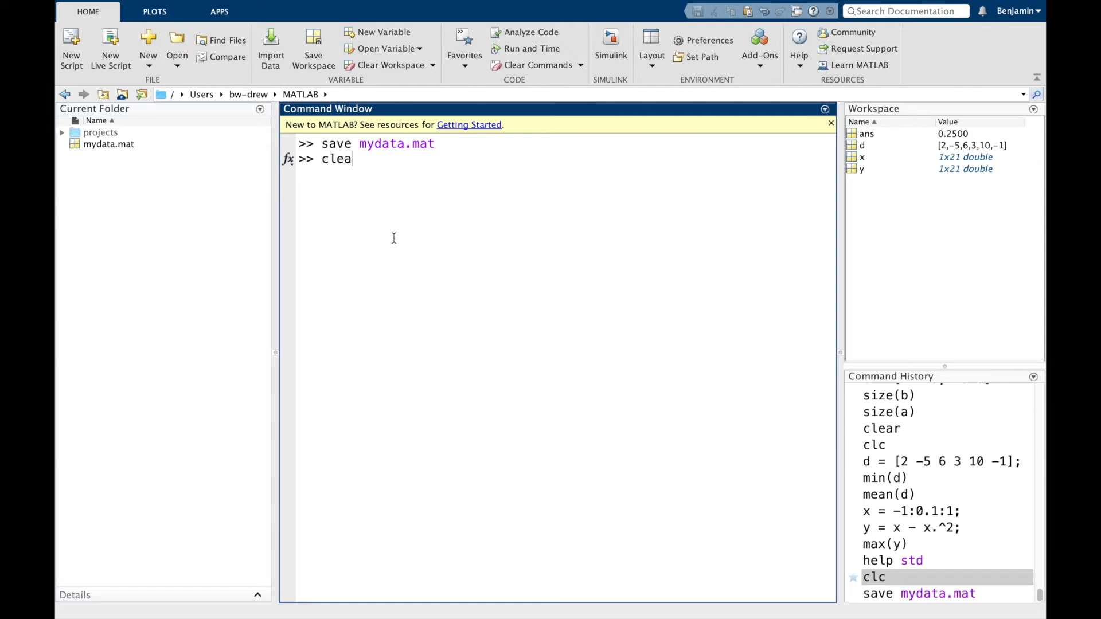
type("r a")
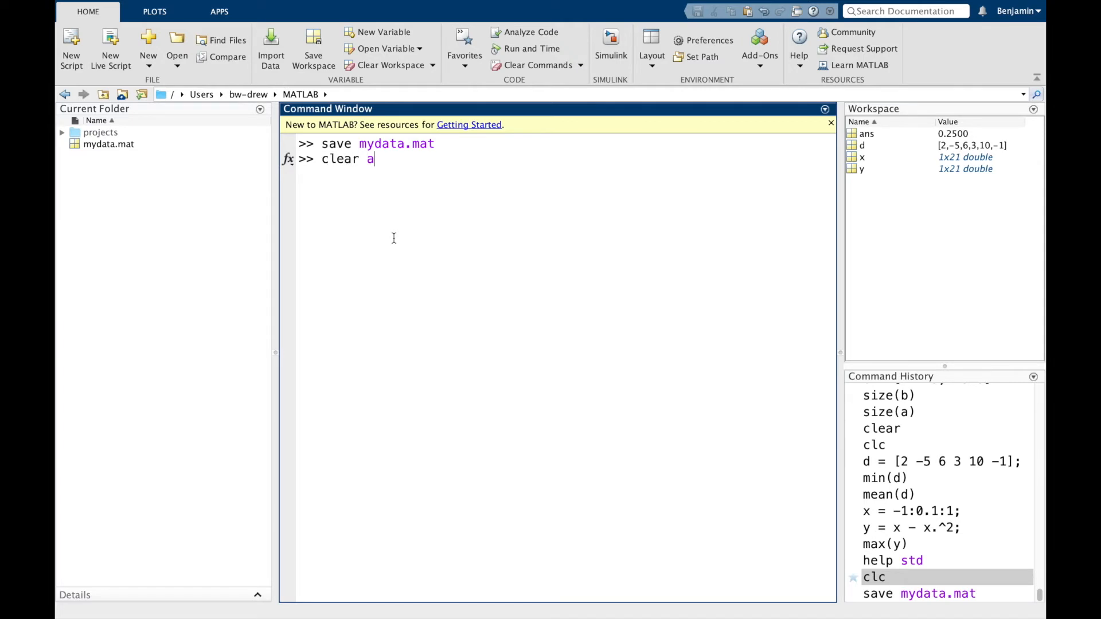
key("Return")
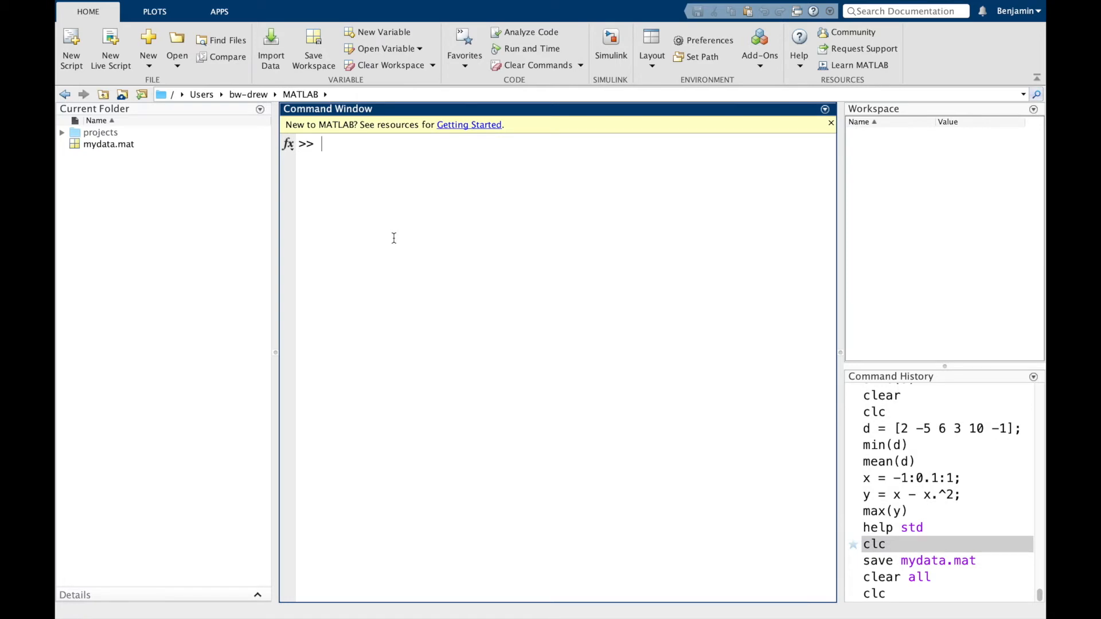
Create A as 1:5 and B as A*2 in the workspace.
type("A = 1")
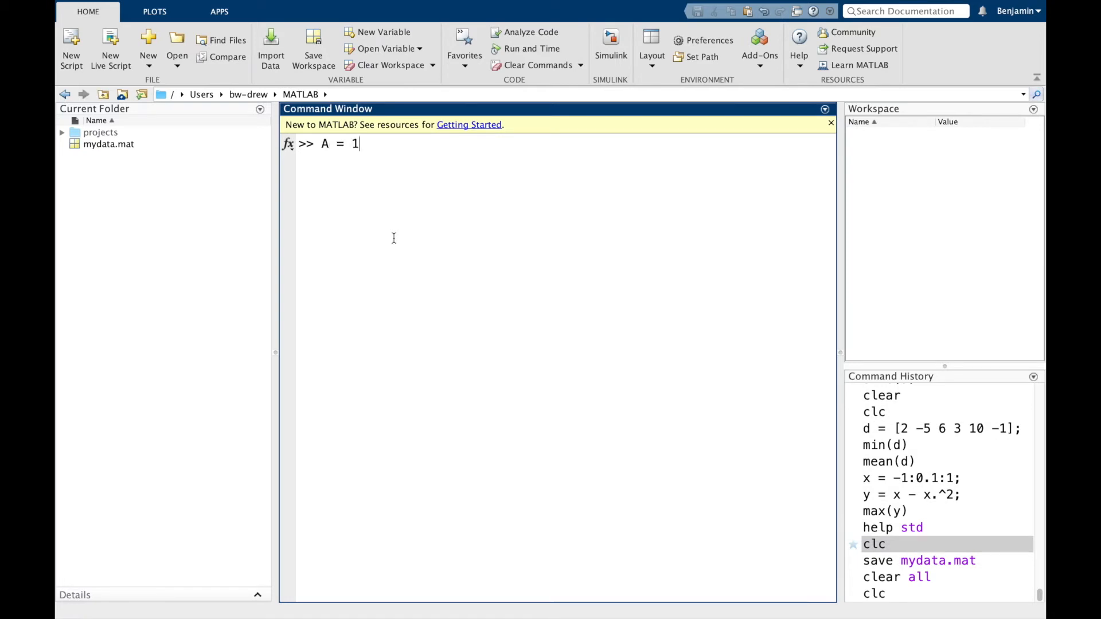
type(":5")
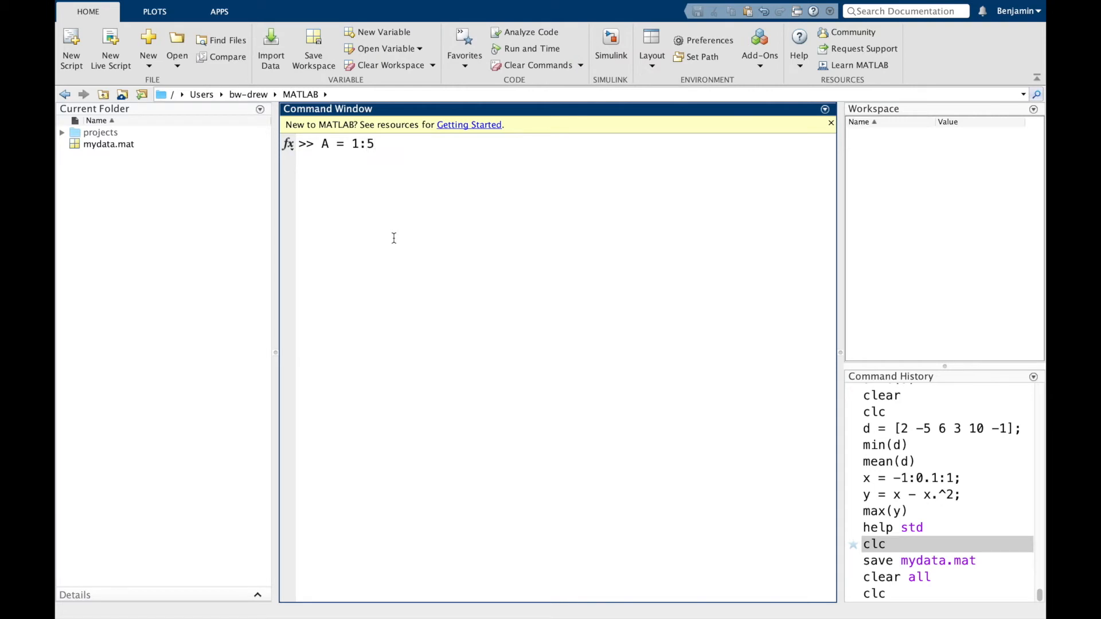
key("Return")
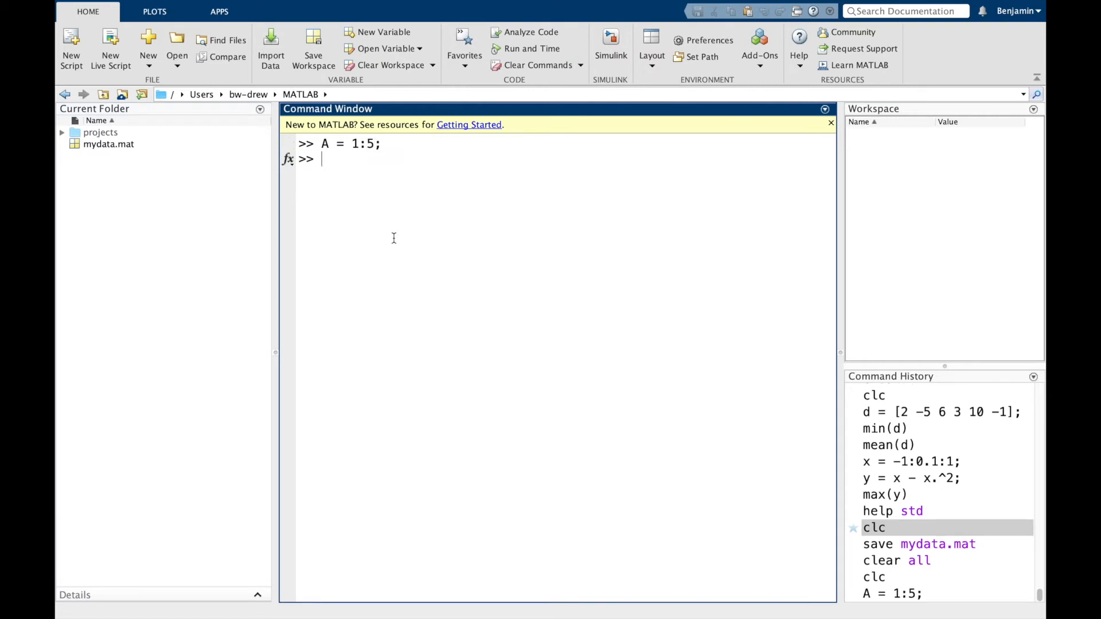
type("B = A")
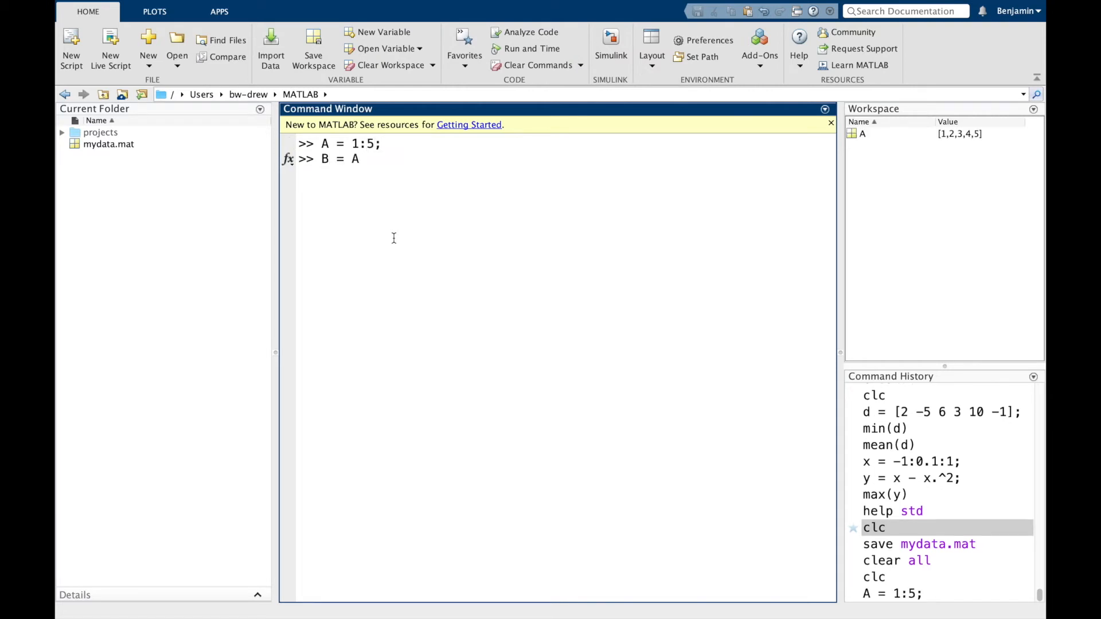
type("2")
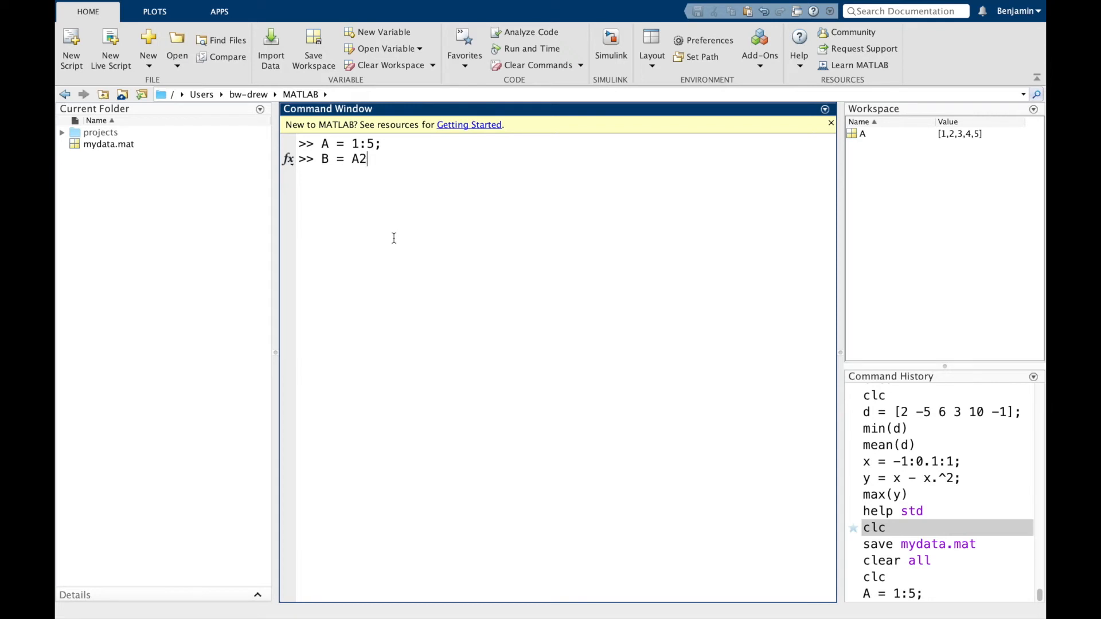
type("*2;")
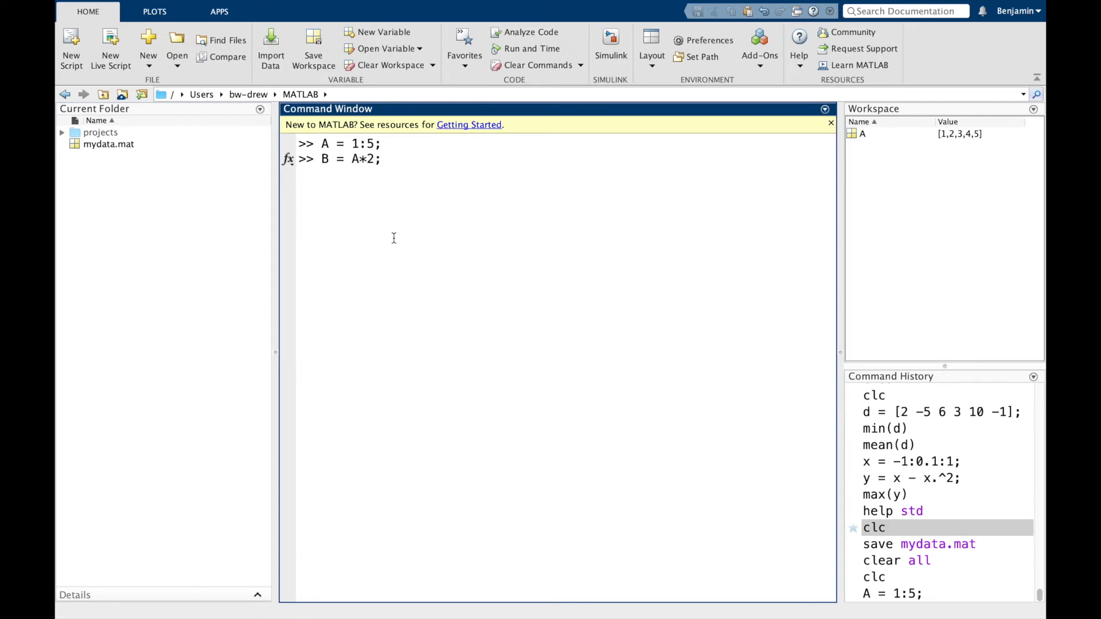
key("Return")
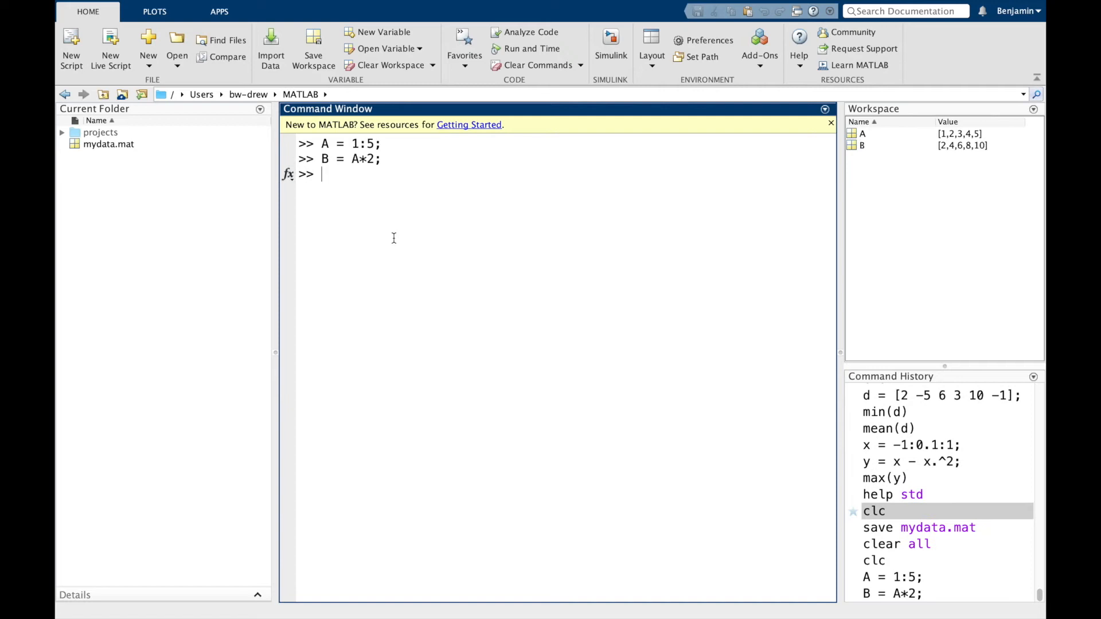
Save A and B to myfile.mat, then clear all variables.
type("save")
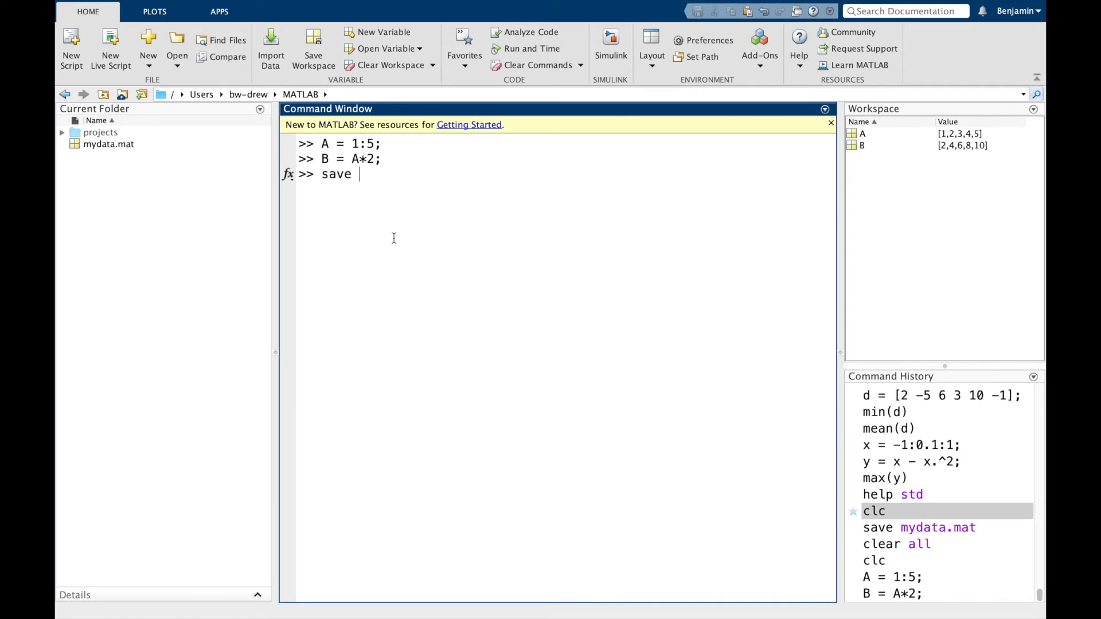
type("myful")
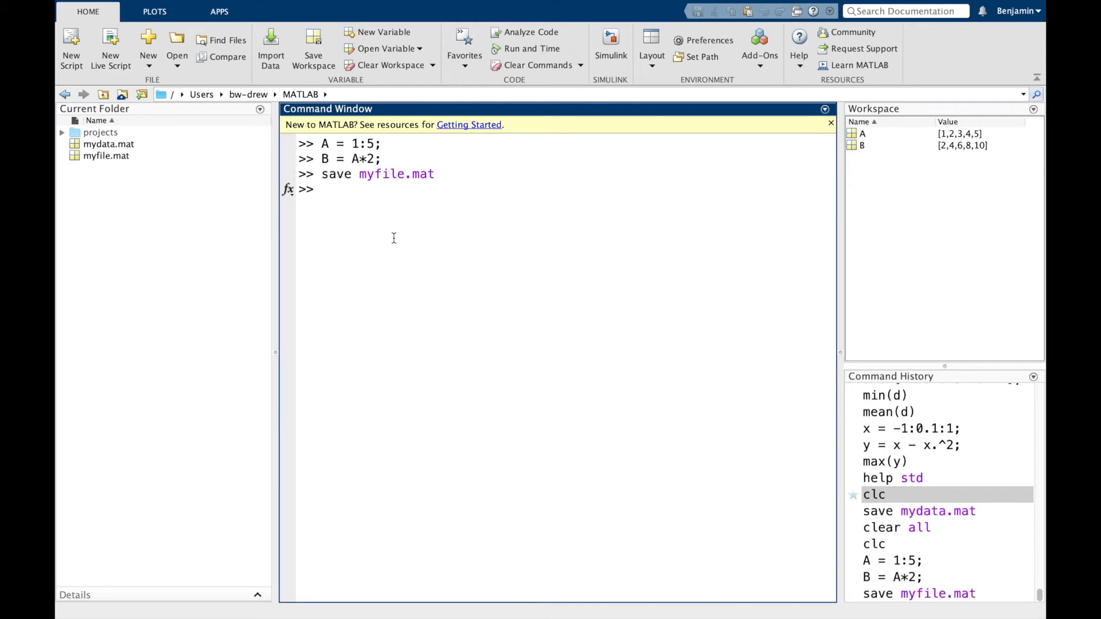
type("clear al")
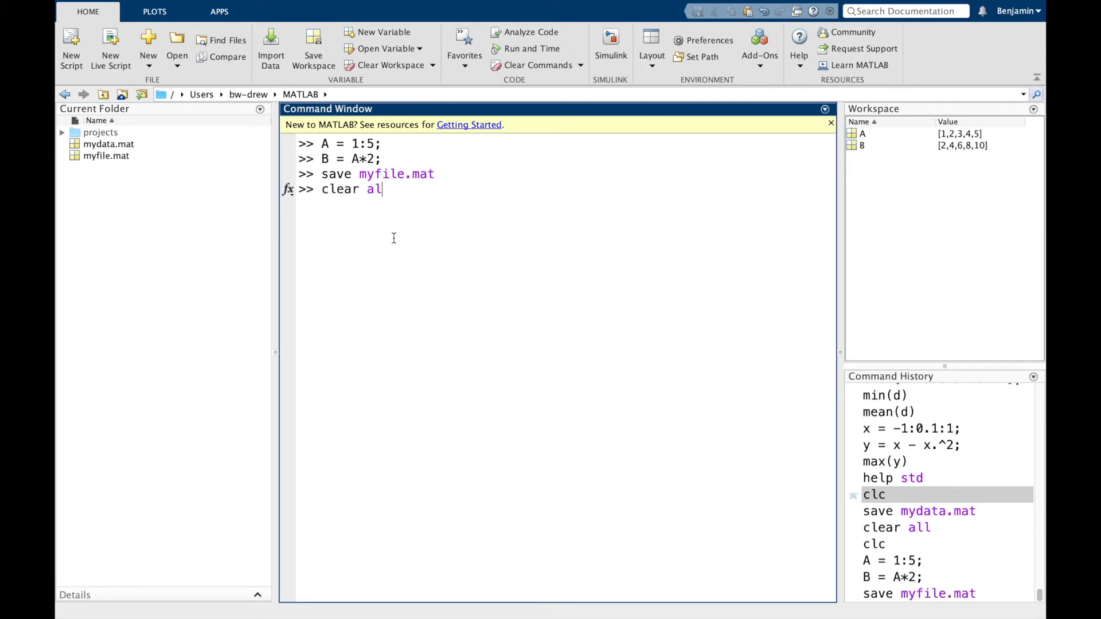
key("Return")
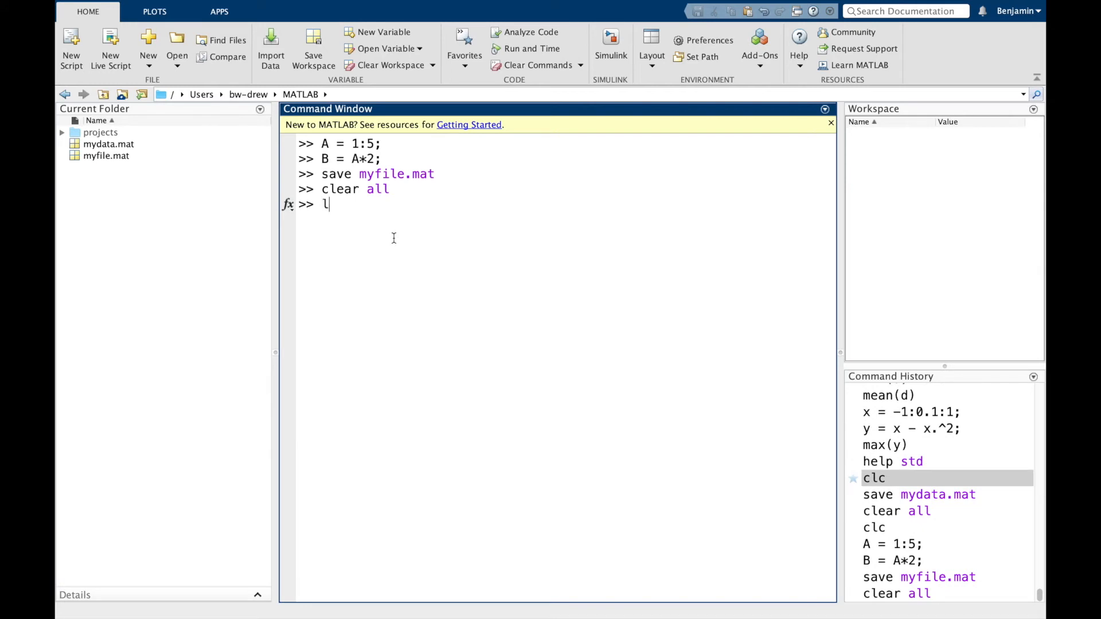
Reload myfile.mat, then clear all variables again.
type("oad myfi")
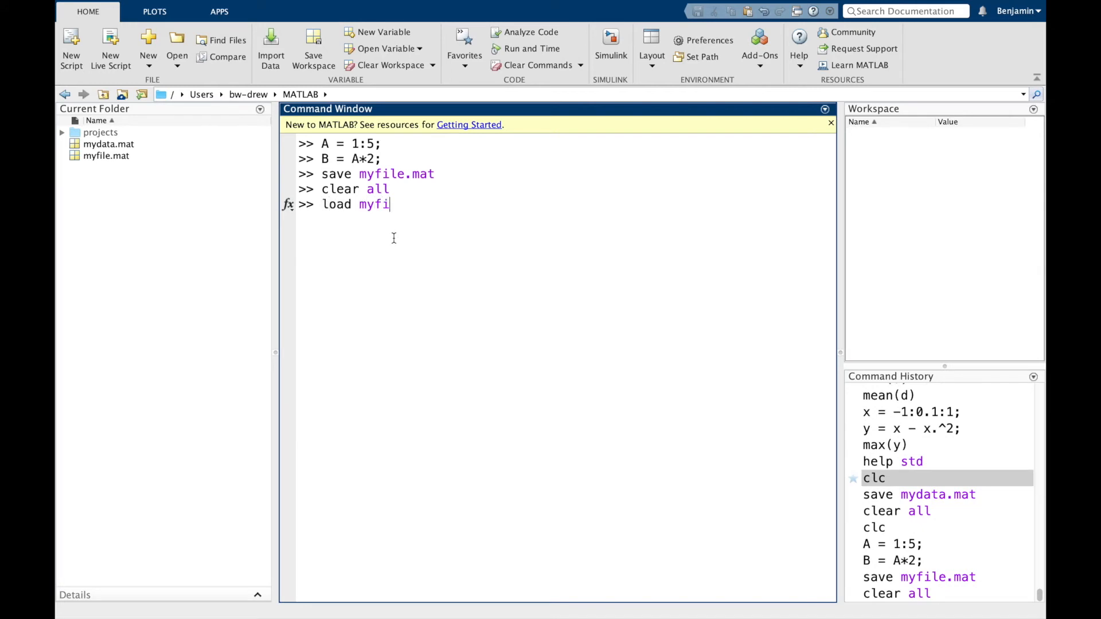
key("Return")
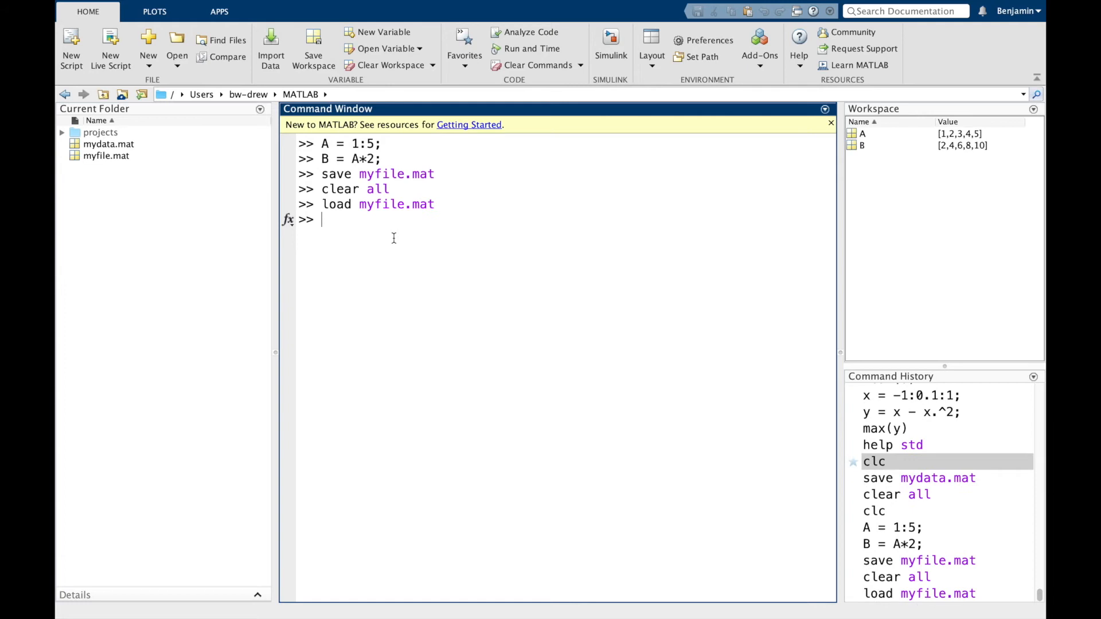
type("clear all")
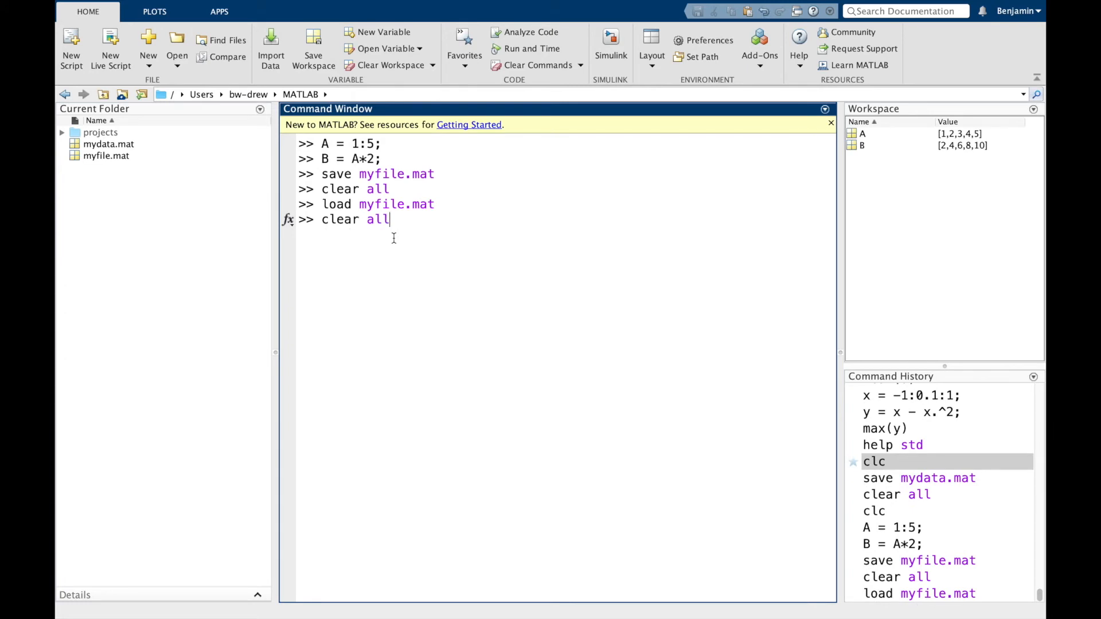
key("Return")
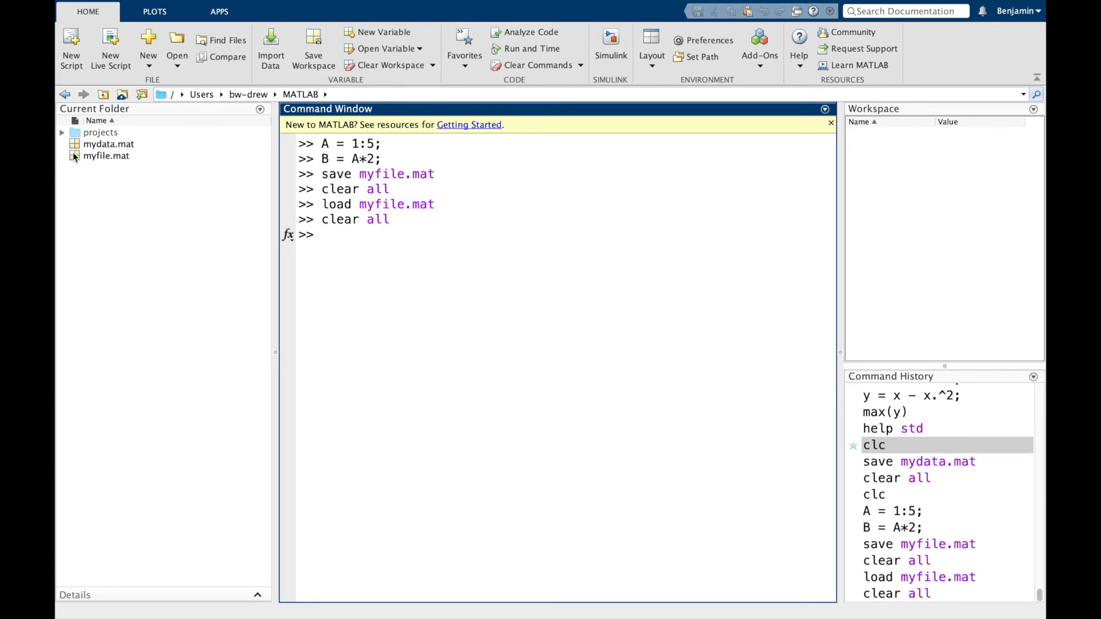
Load A and B by double-clicking myfile.mat in the Current Folder panel.
double_click(106, 156)
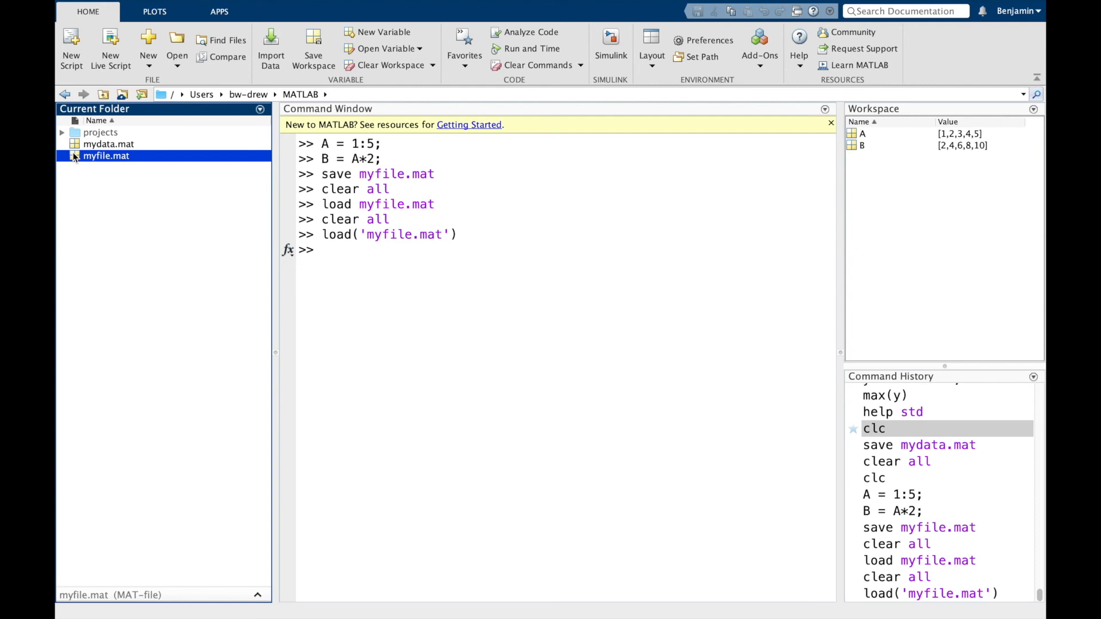
Run save myfile.mat A to store only variable A in the file.
left_click(357, 218)
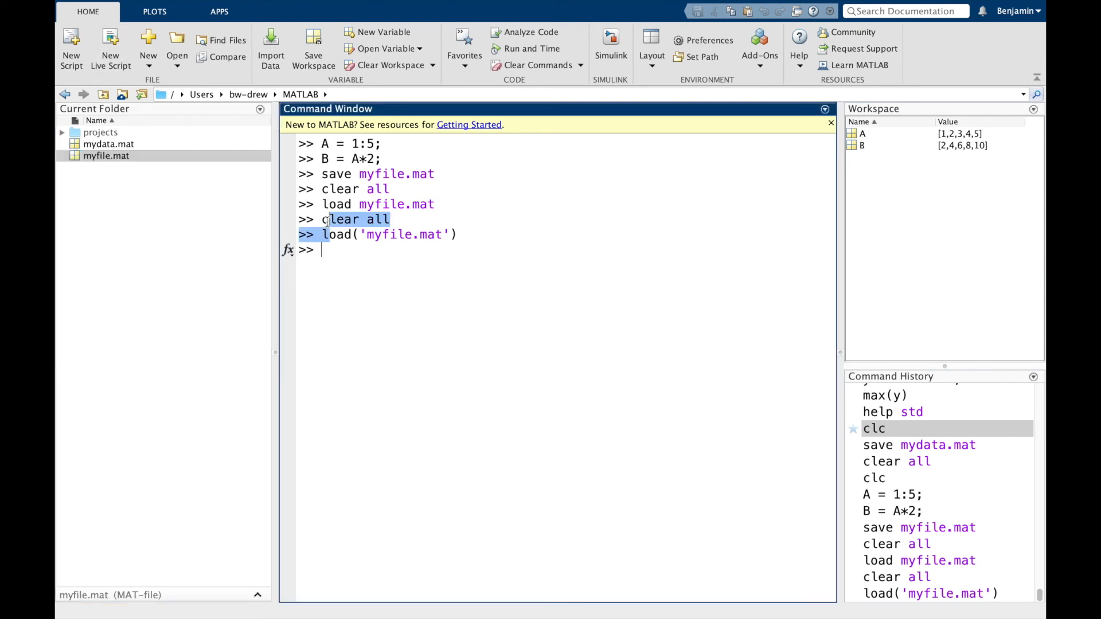
type("save")
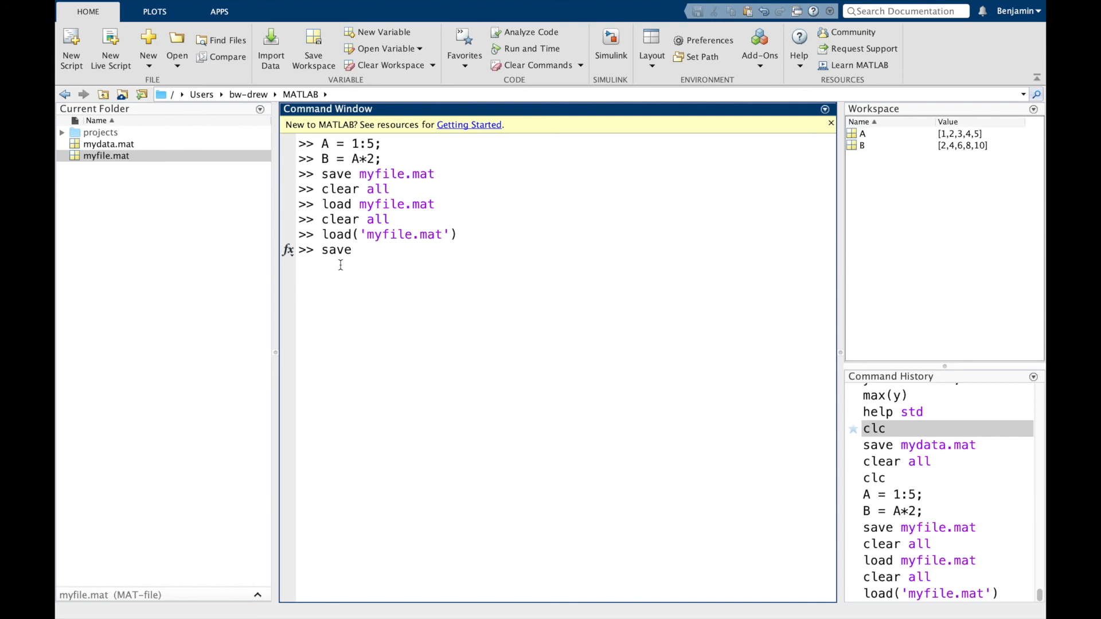
type("myfile2")
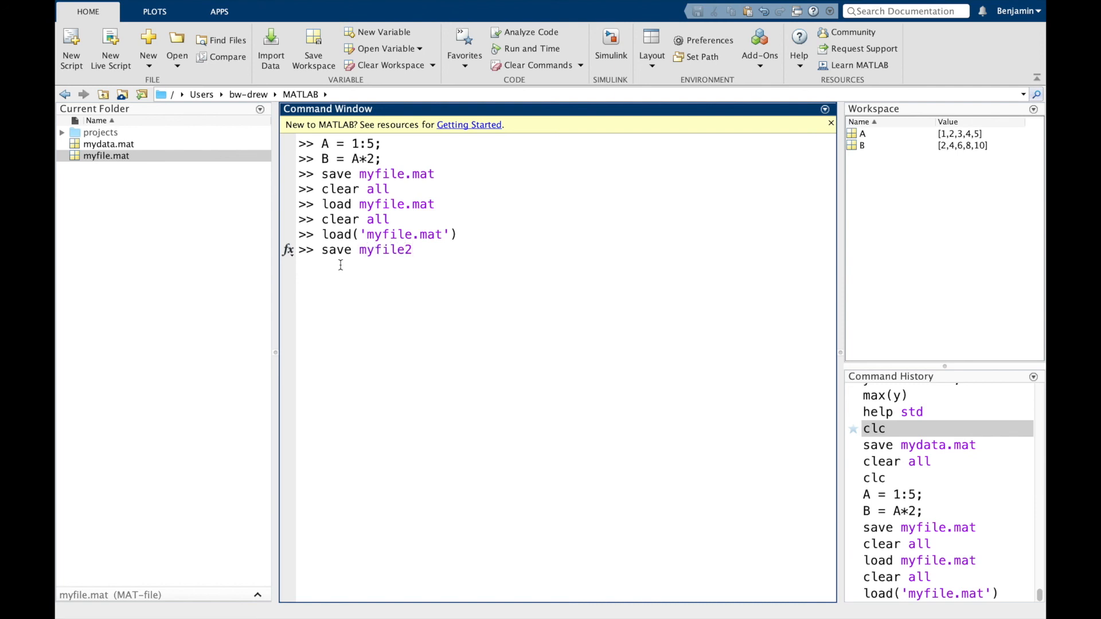
key("Backspace")
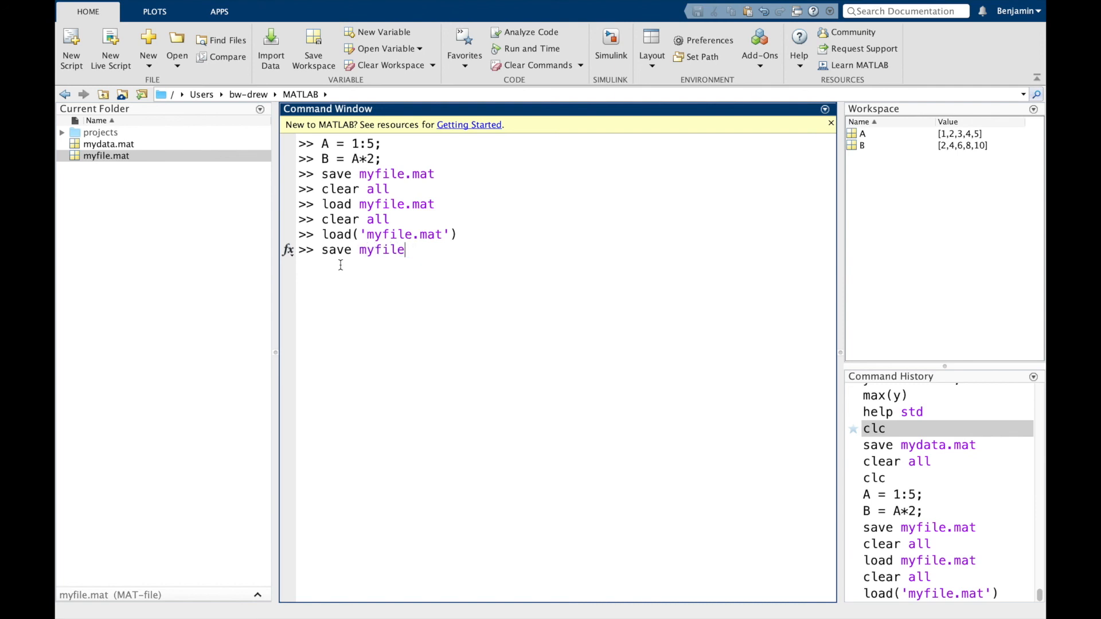
type(".mat A")
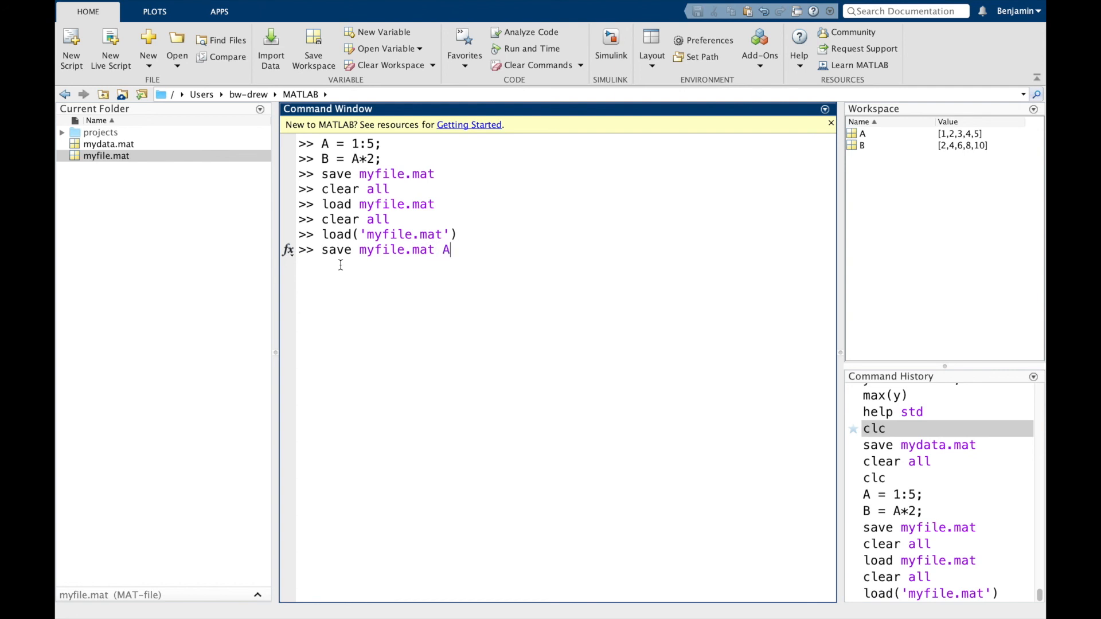
key("Return")
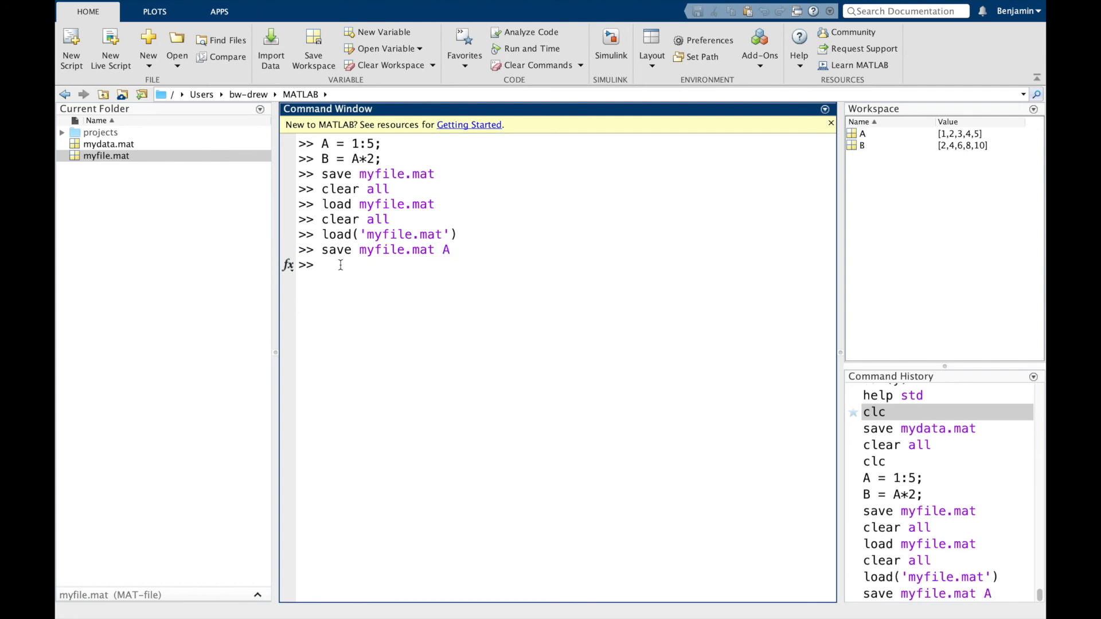